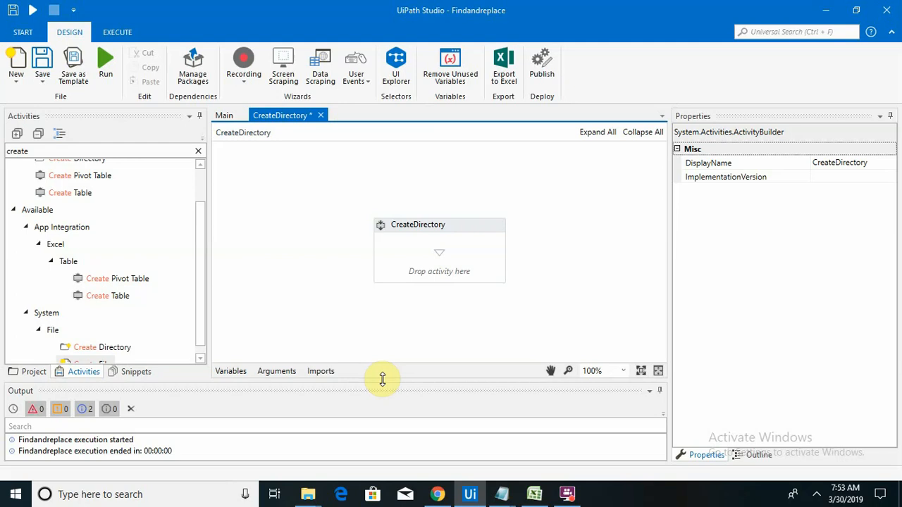
# - Place a Create Directory activity into the empty CreateDirectory sequence
pyautogui.scroll(3)
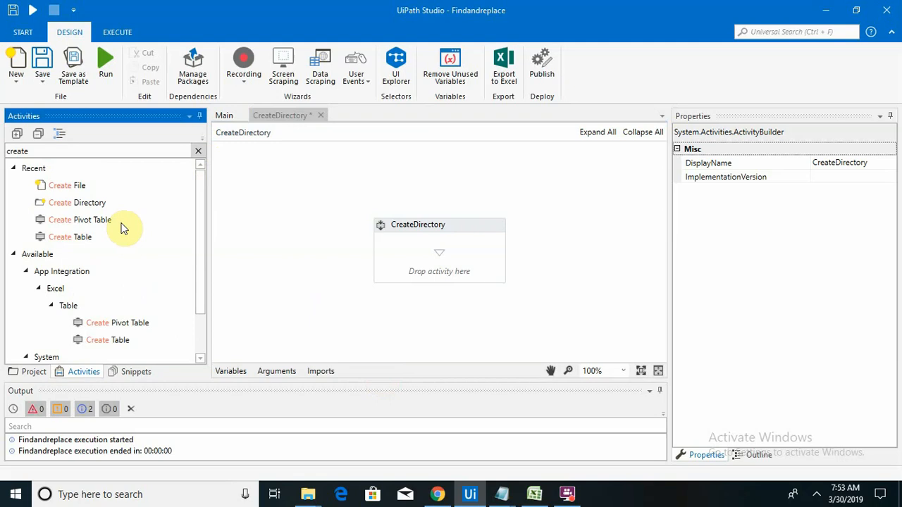
pyautogui.moveTo(109, 208)
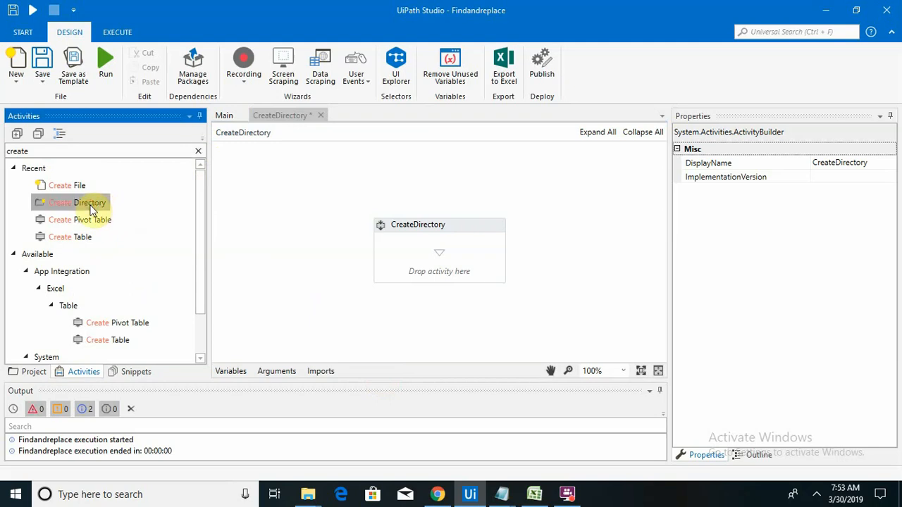
pyautogui.moveTo(69, 150)
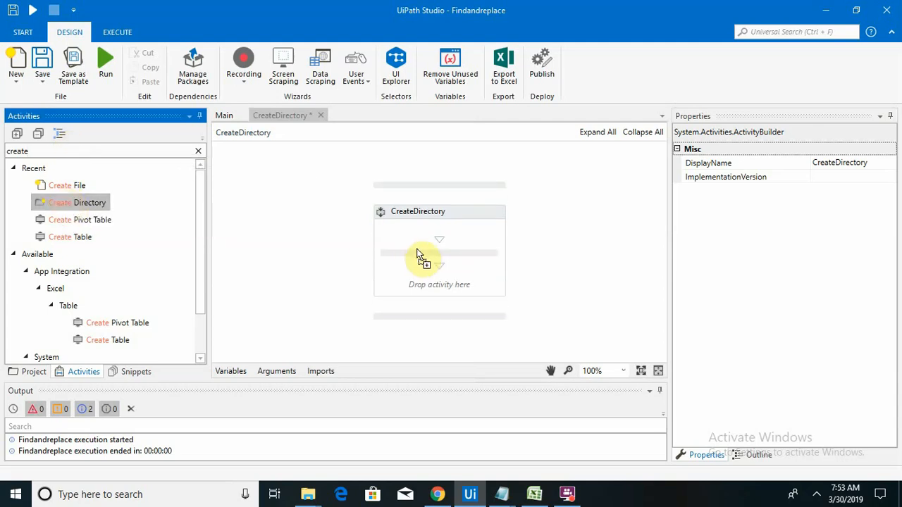
pyautogui.moveTo(77, 203); pyautogui.dragTo(440, 252)
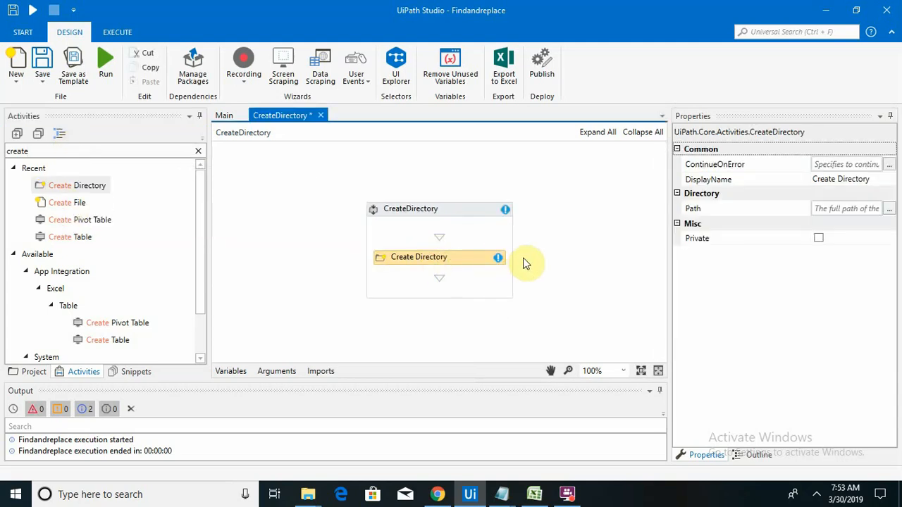
pyautogui.moveTo(696, 238)
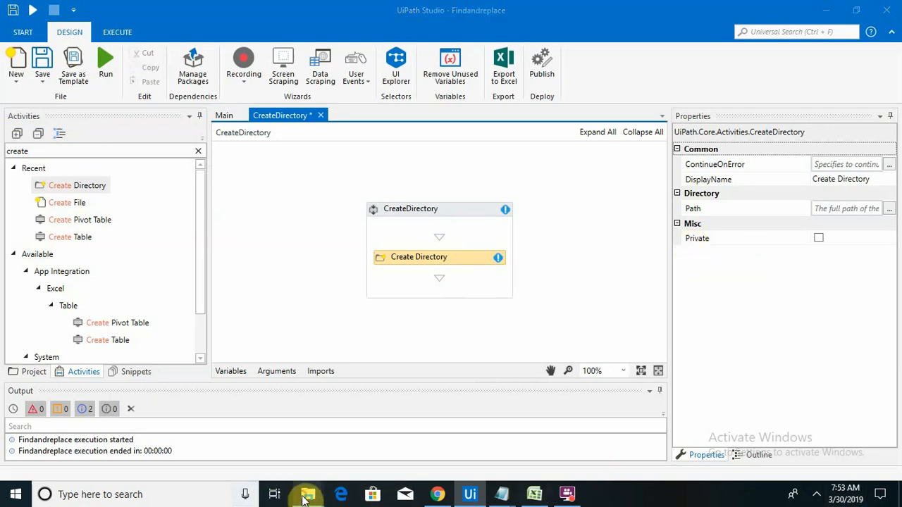
# - Bring up File Explorer on the Uipath Tutorial folder to get its path
pyautogui.click(307, 493)
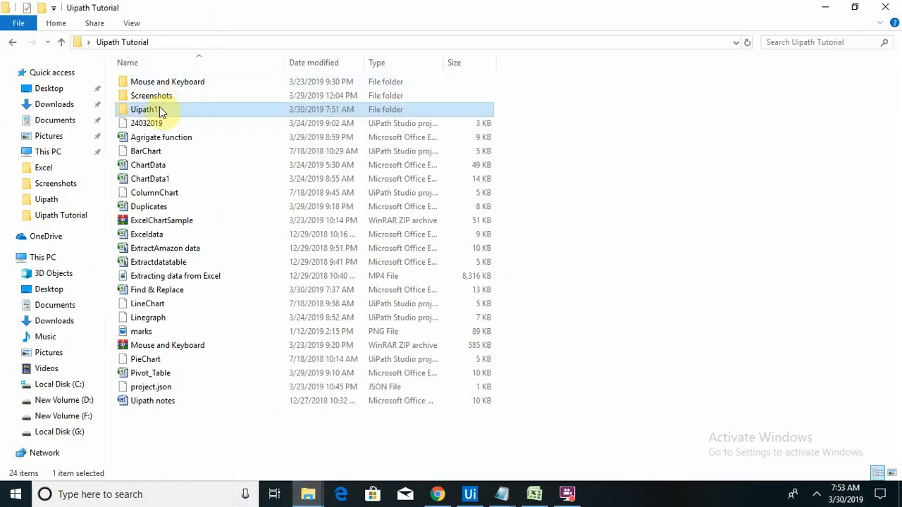
pyautogui.moveTo(152, 102)
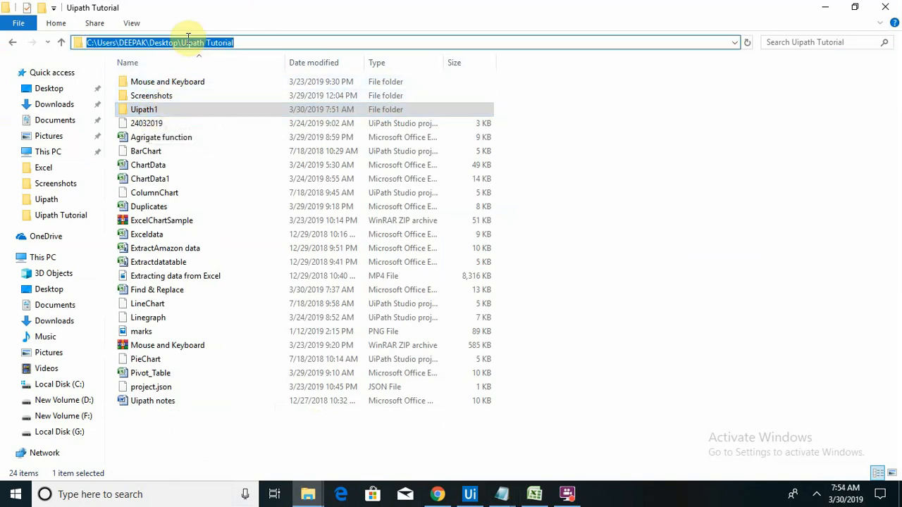
pyautogui.moveTo(469, 493)
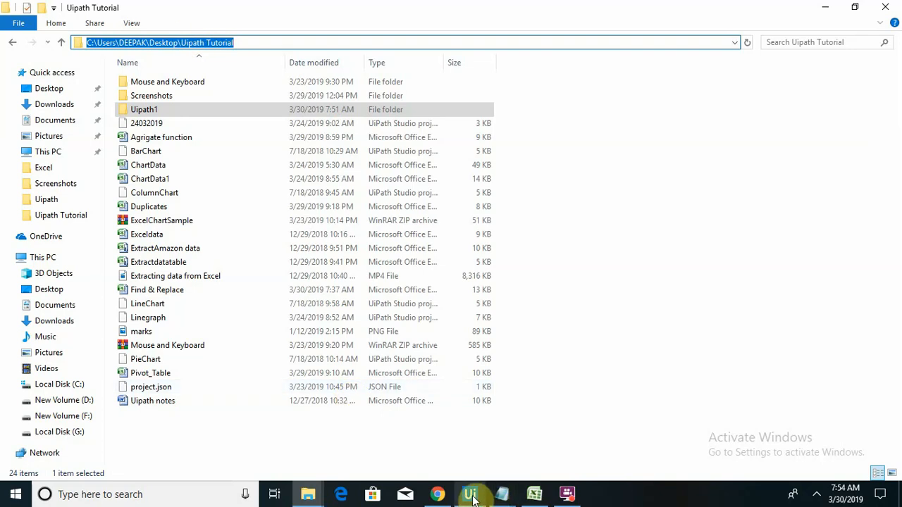
# - Set the Create Directory path to the Uipath Tutorial folder path plus \New
pyautogui.click(469, 493)
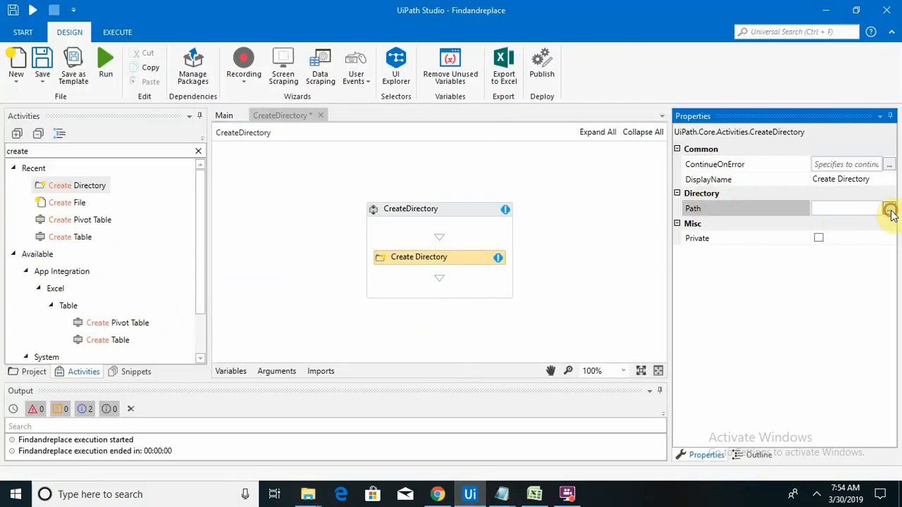
pyautogui.click(890, 208)
pyautogui.write('"C:\\Users\\DEEPAK\\Desktop\\Uipath Tutorial')
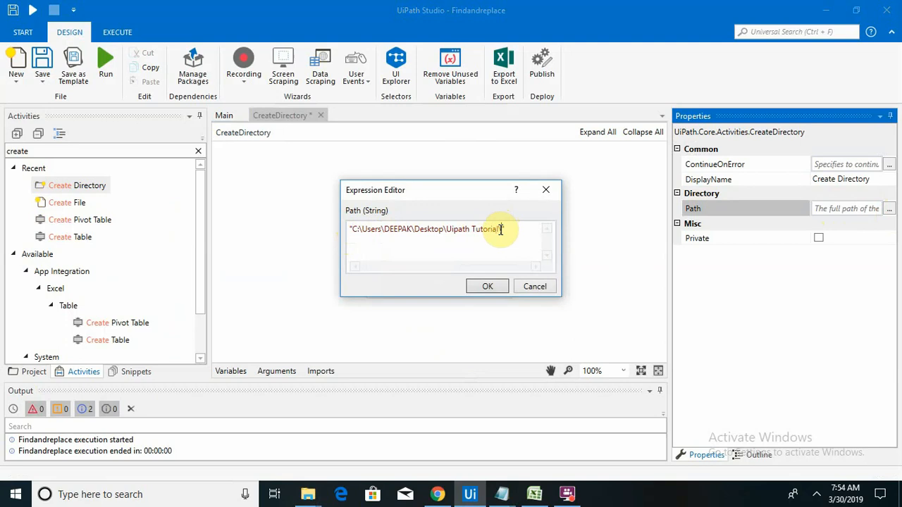
pyautogui.write('N')
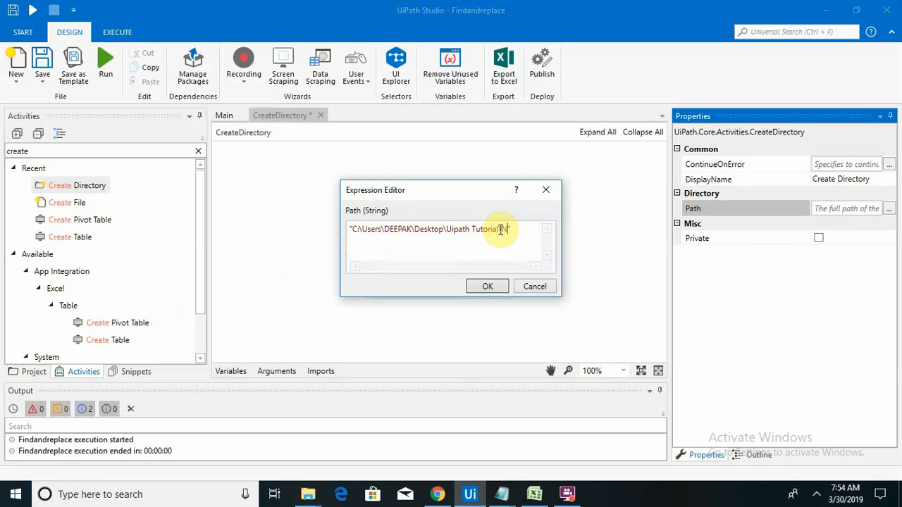
pyautogui.write('ew')
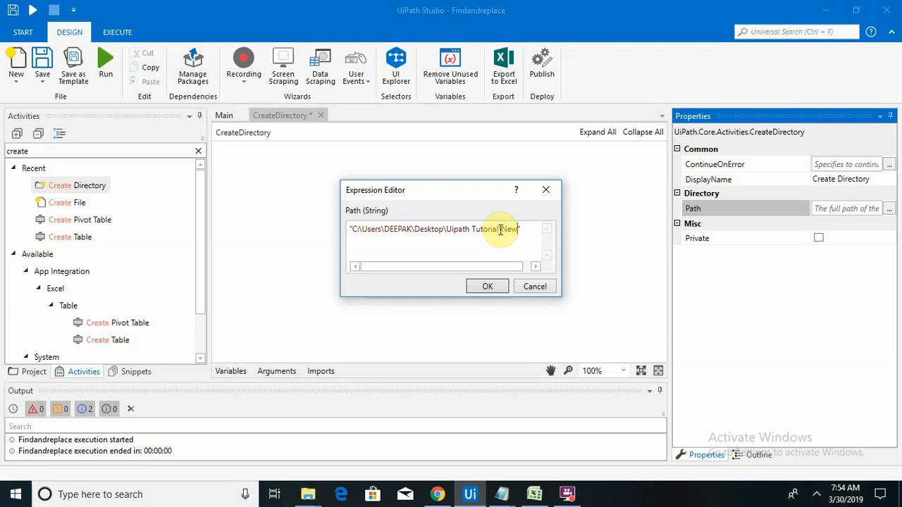
# - Complete the path as New1, confirm it, and add a Create File activity below
pyautogui.write('1')
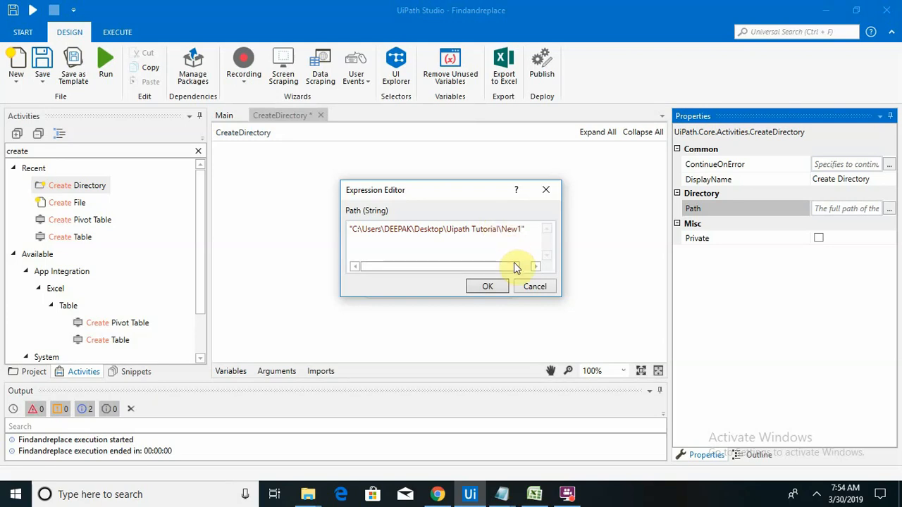
pyautogui.click(488, 286)
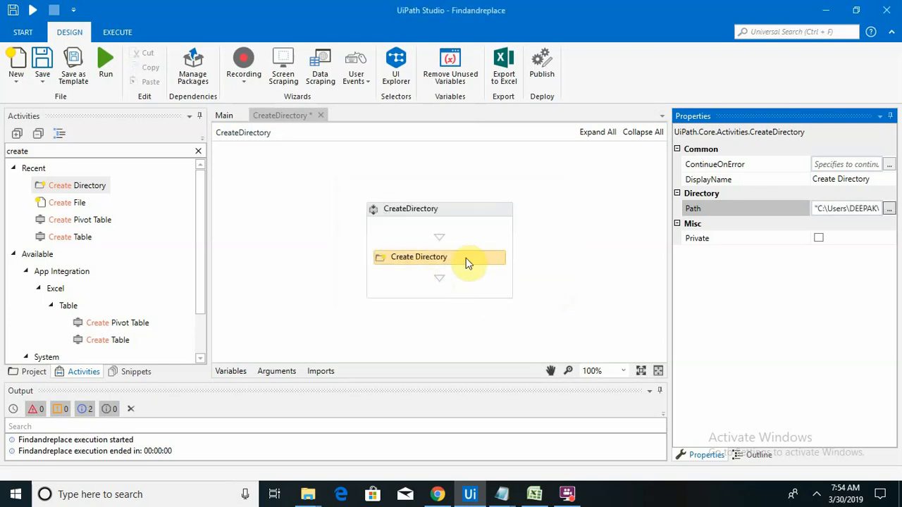
pyautogui.moveTo(444, 256)
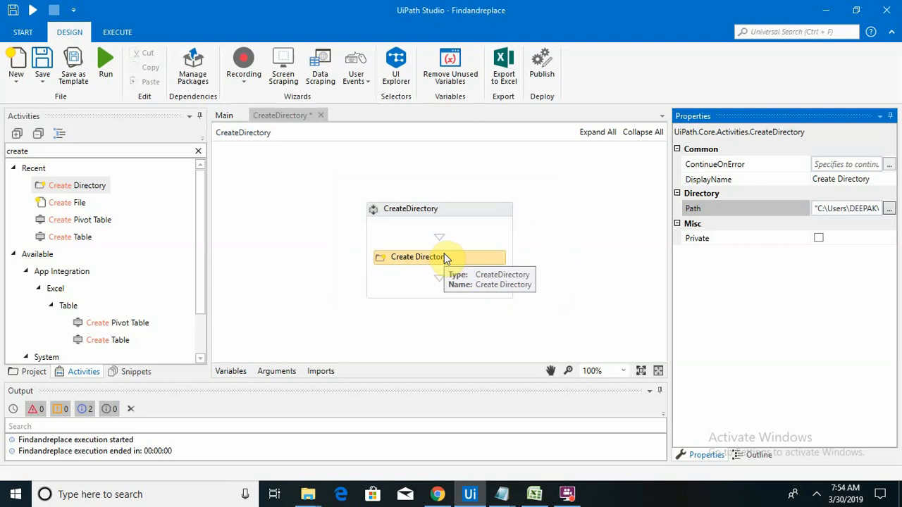
pyautogui.moveTo(67, 203)
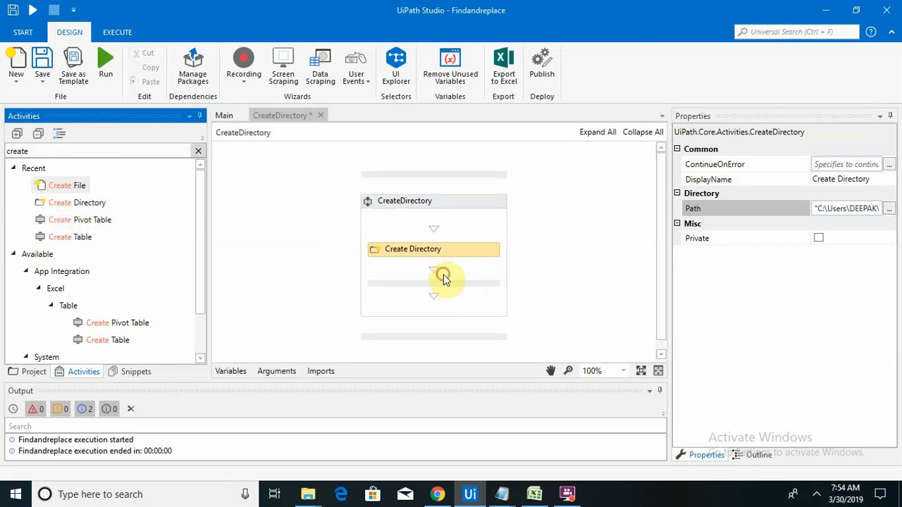
pyautogui.moveTo(68, 184); pyautogui.dragTo(434, 290)
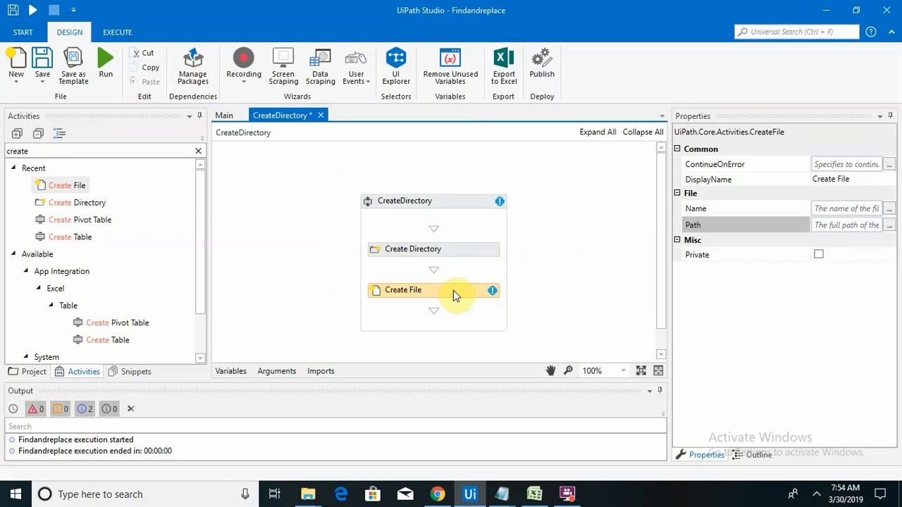
pyautogui.moveTo(486, 290)
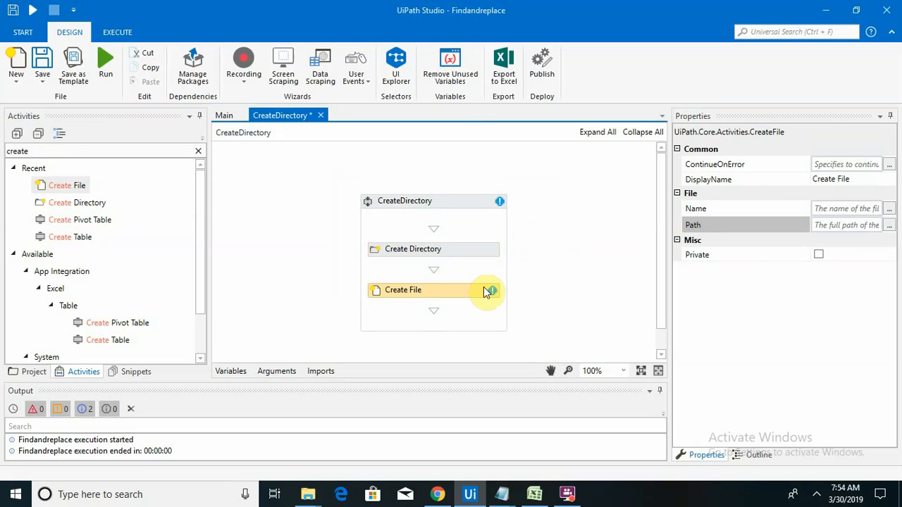
pyautogui.moveTo(505, 251)
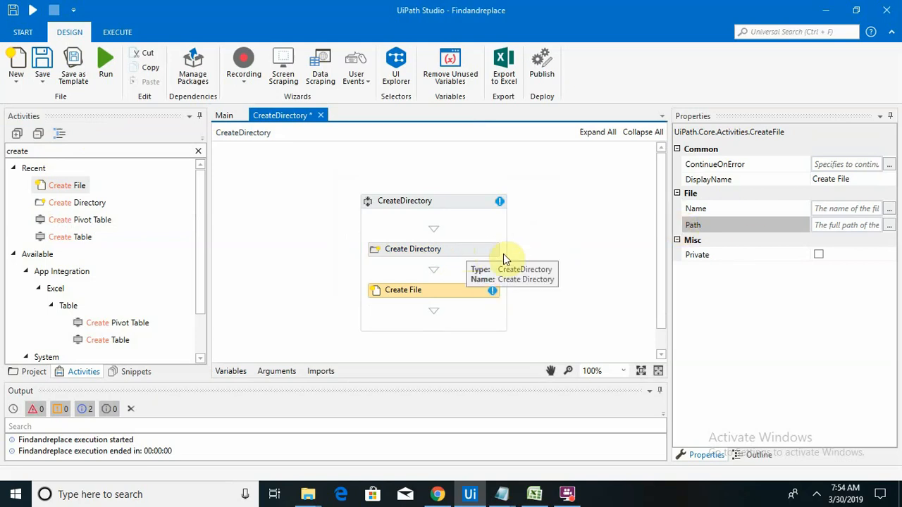
pyautogui.moveTo(434, 248)
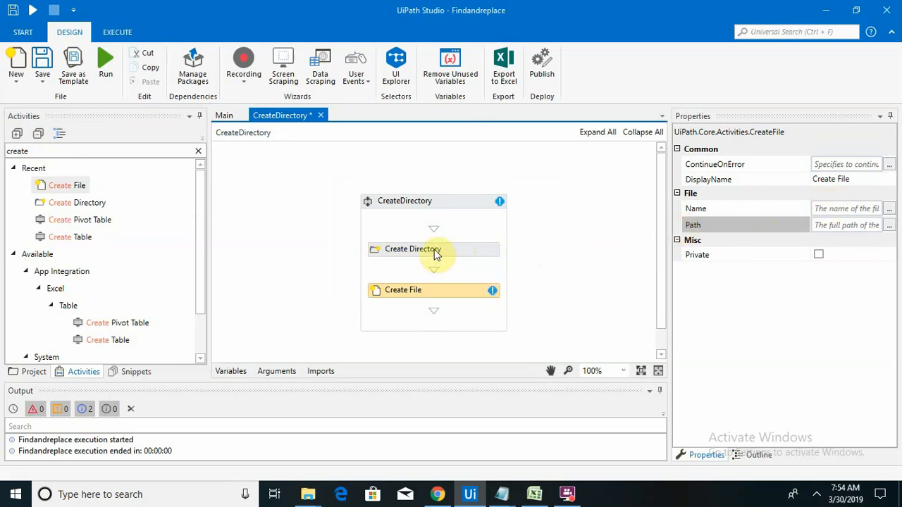
# - Review the Create Directory path, then give Create File the same New1 folder path
pyautogui.click(412, 249)
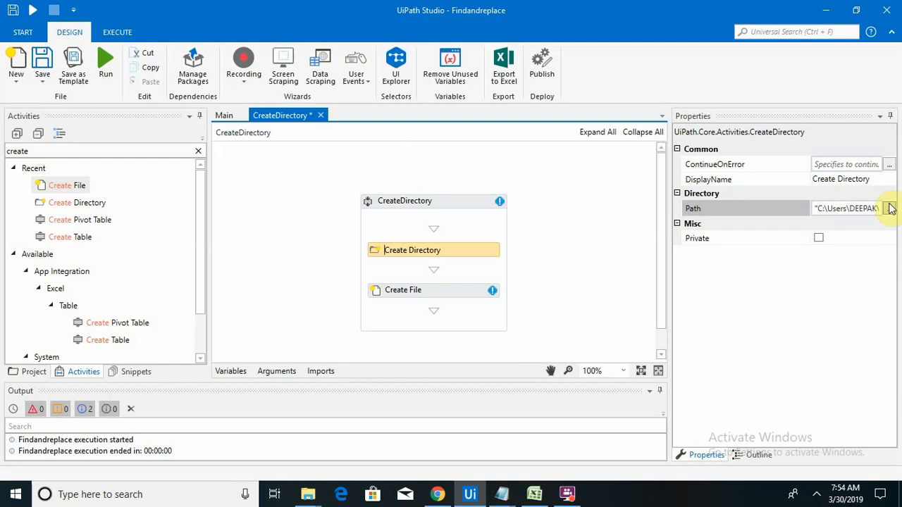
pyautogui.click(889, 208)
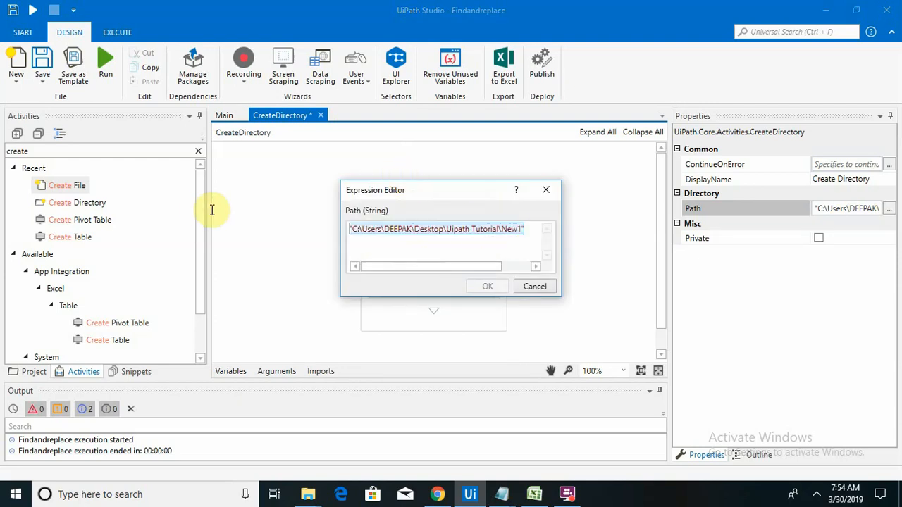
pyautogui.moveTo(513, 257)
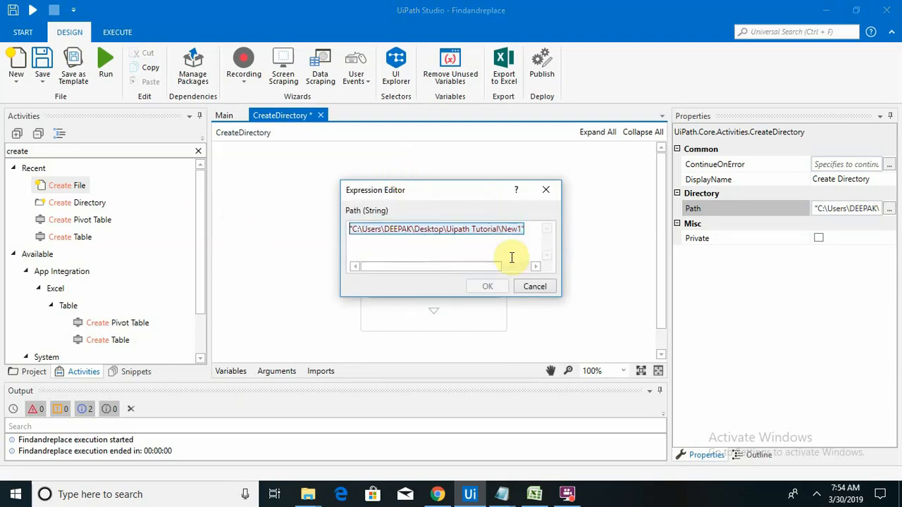
pyautogui.click(487, 286)
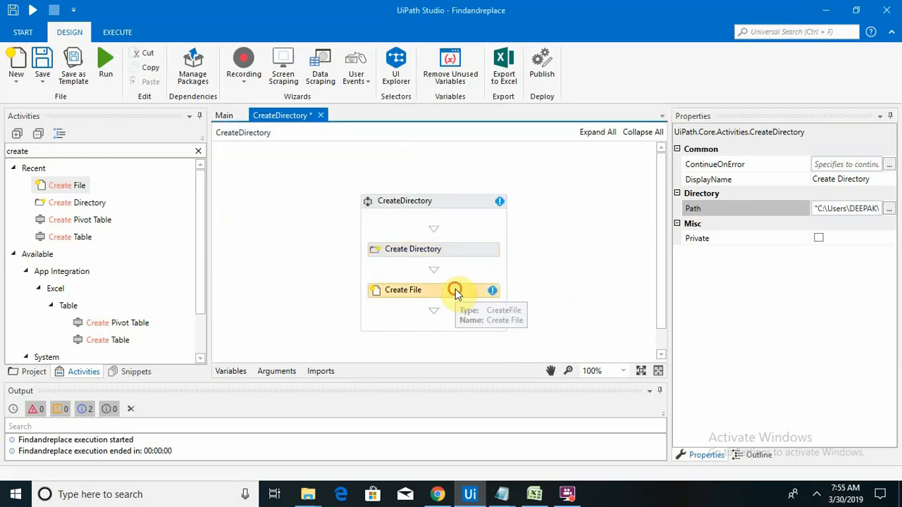
pyautogui.click(403, 290)
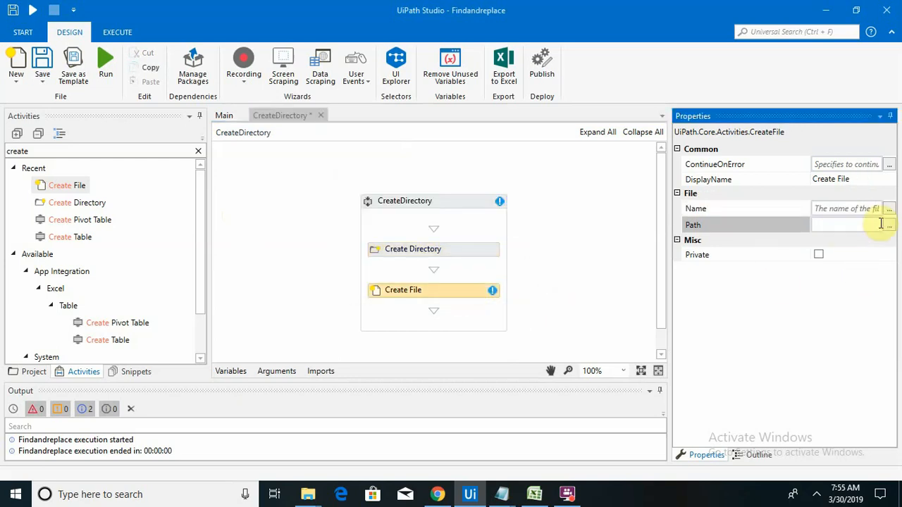
pyautogui.click(887, 226)
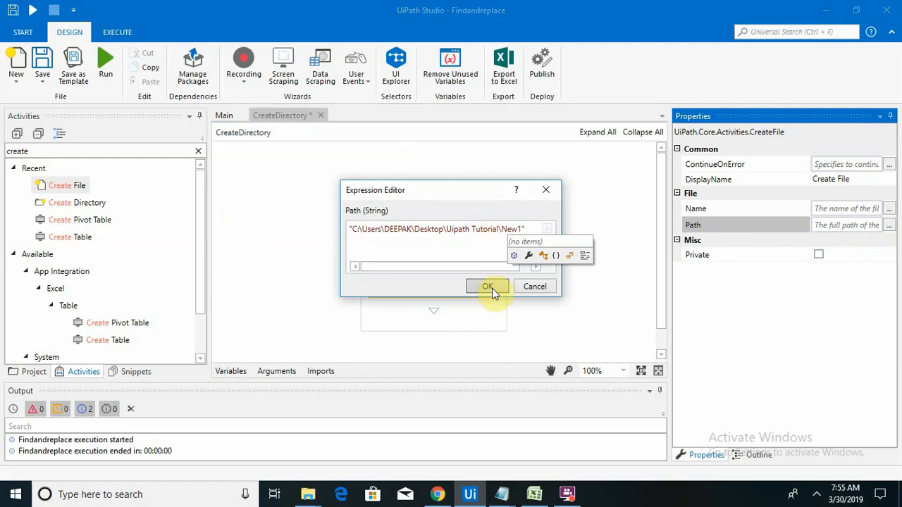
pyautogui.click(488, 286)
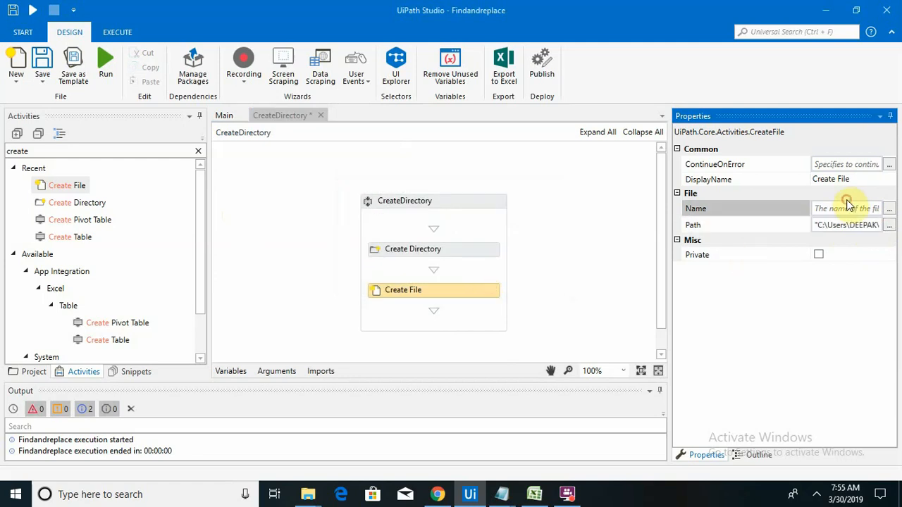
# - Set the Create File name to "Som1.txt" in the Expression Editor
pyautogui.click(889, 208)
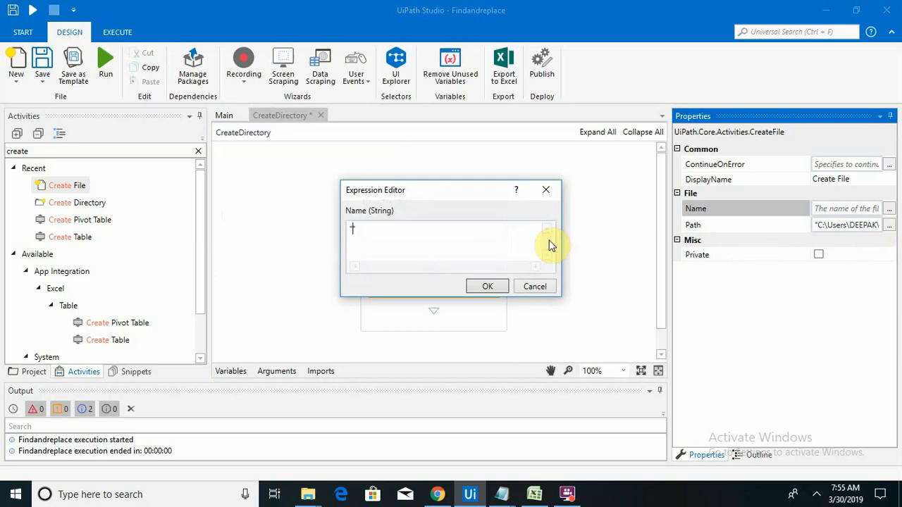
pyautogui.write('"Ui')
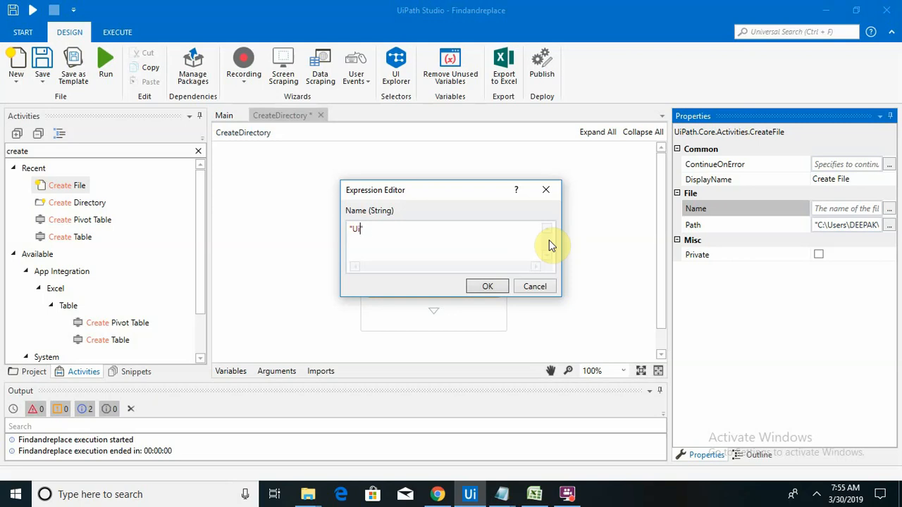
pyautogui.write('Som')
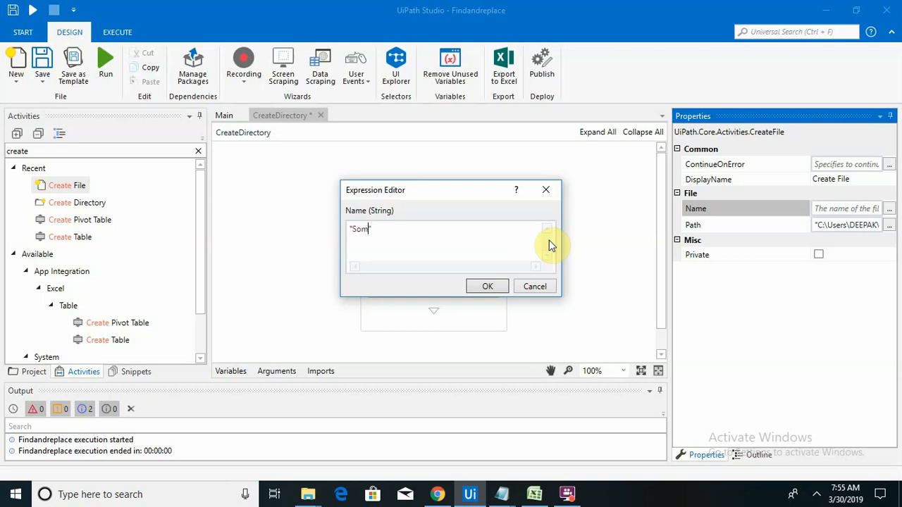
pyautogui.write('1.')
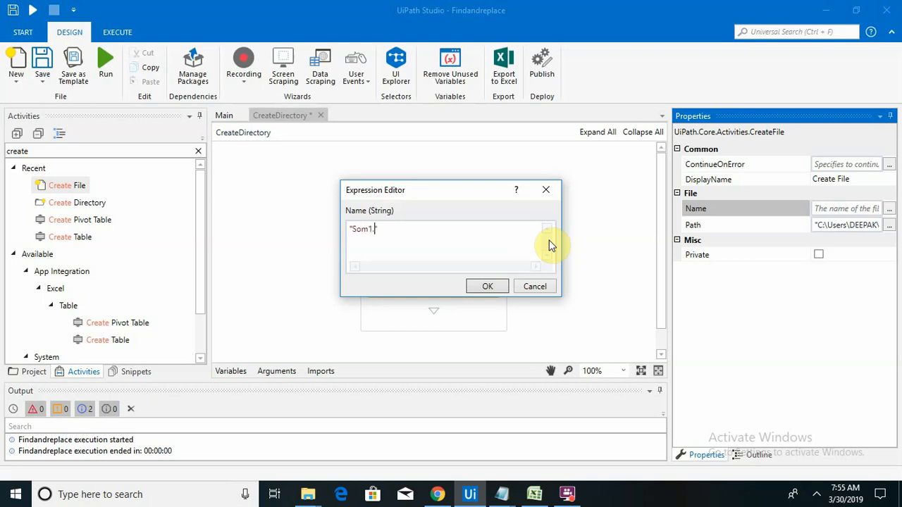
pyautogui.write('txt')
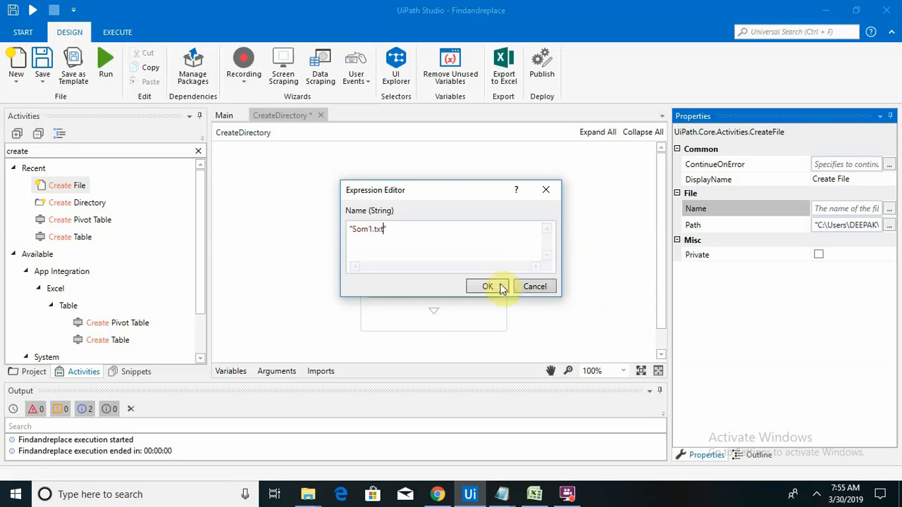
pyautogui.click(487, 286)
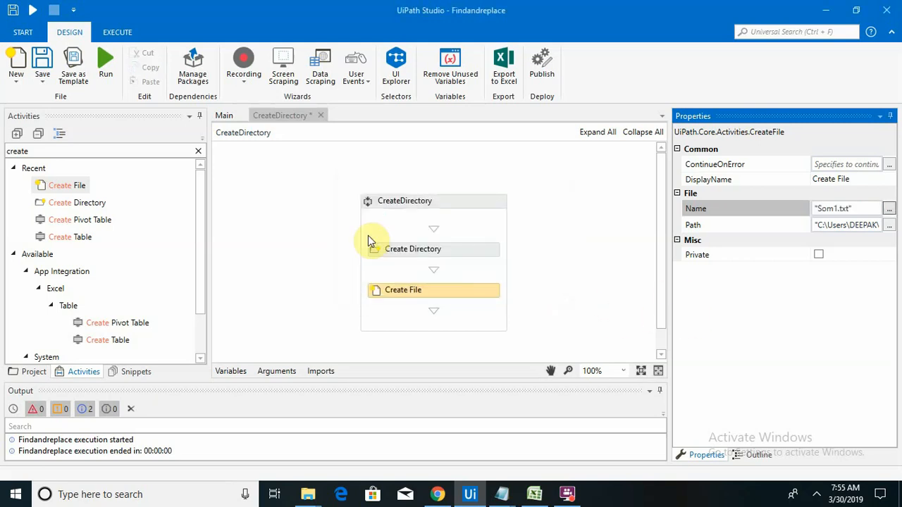
# - Save and run the CreateDirectory workflow, glancing at File Explorer
pyautogui.click(42, 63)
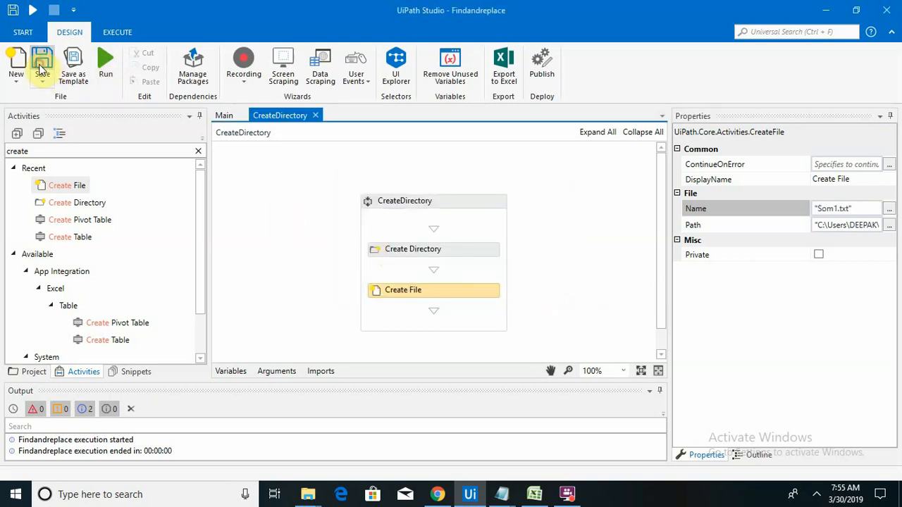
pyautogui.click(105, 64)
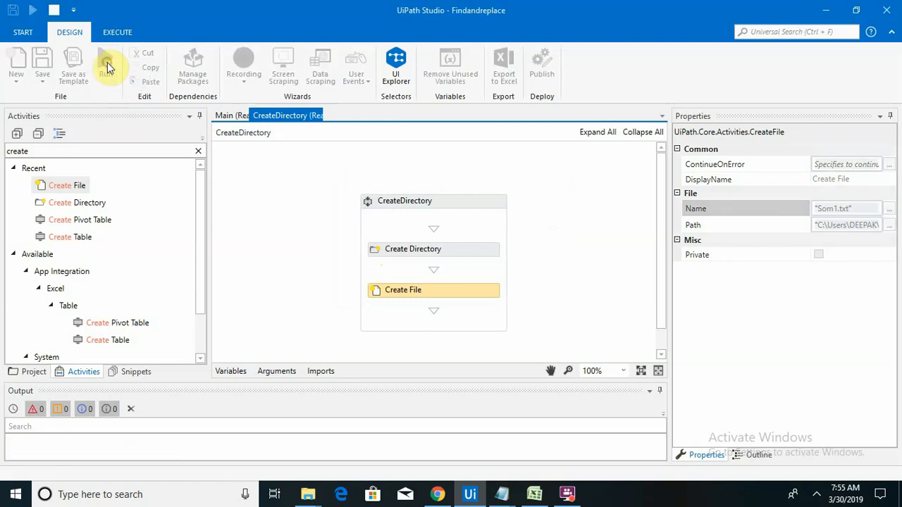
pyautogui.click(307, 493)
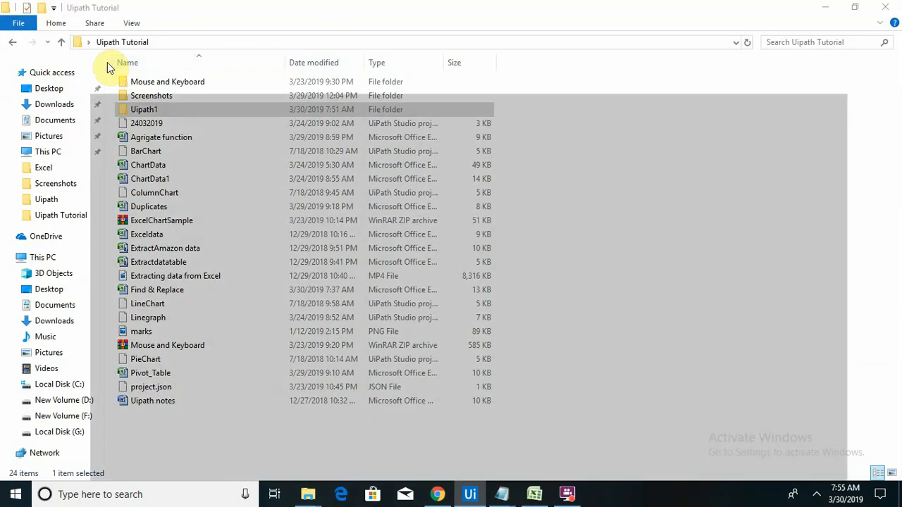
pyautogui.click(304, 493)
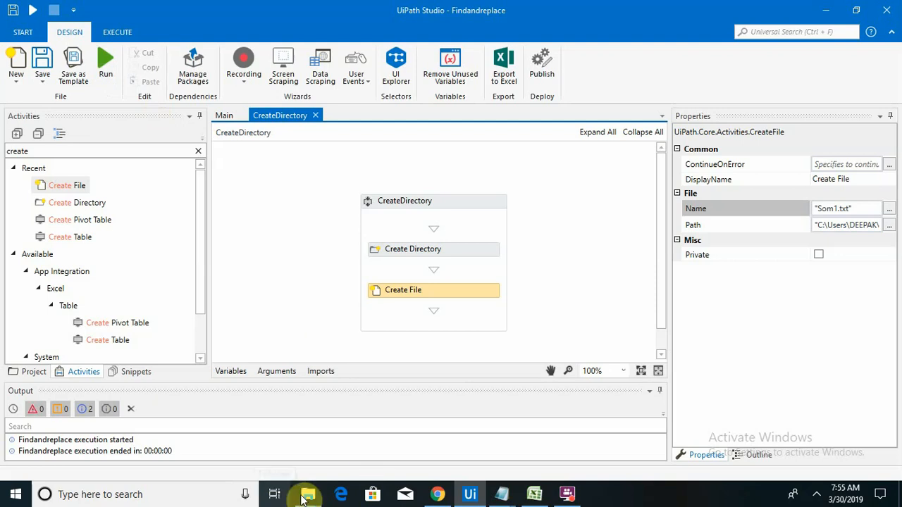
# - Verify in File Explorer that New1 holds the Som1 text document, then return to Studio
pyautogui.click(307, 493)
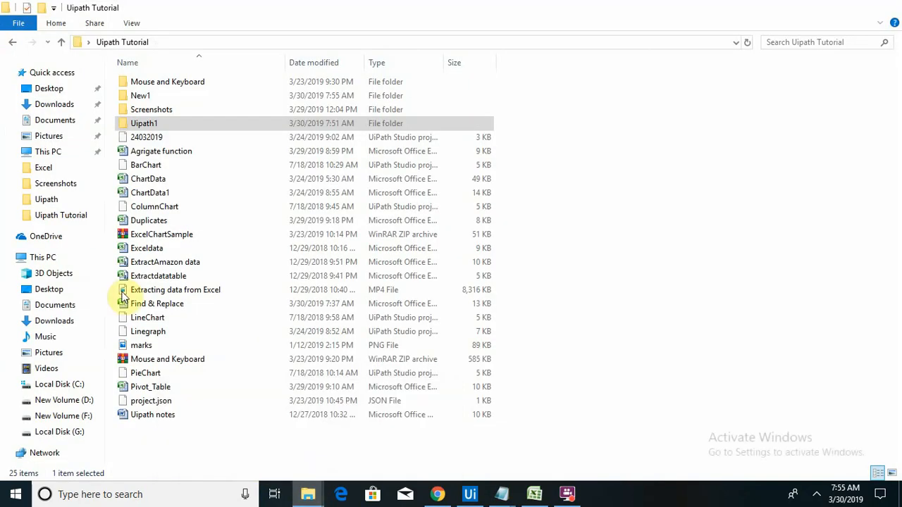
pyautogui.moveTo(158, 99)
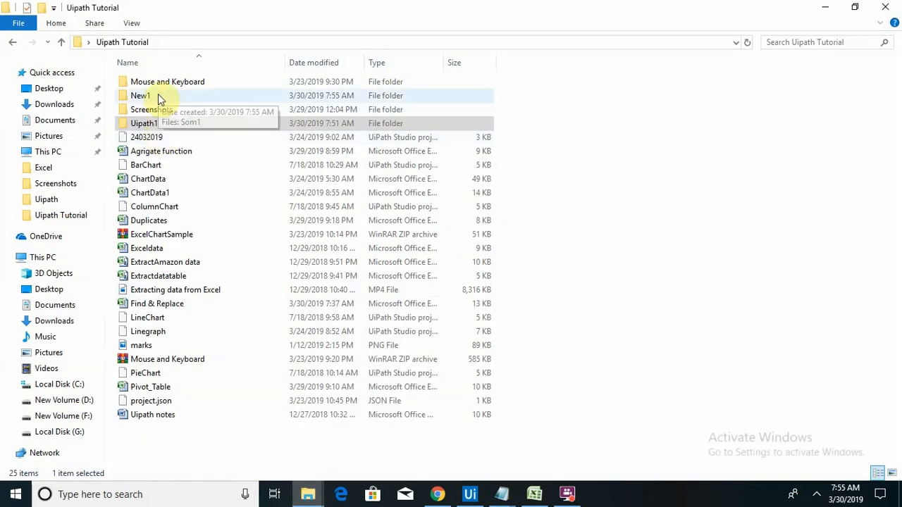
pyautogui.doubleClick(140, 96)
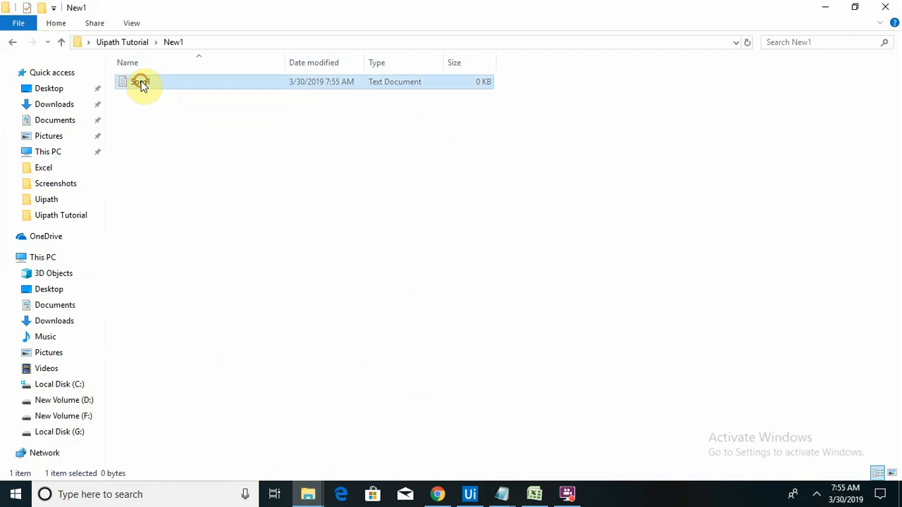
pyautogui.moveTo(325, 374)
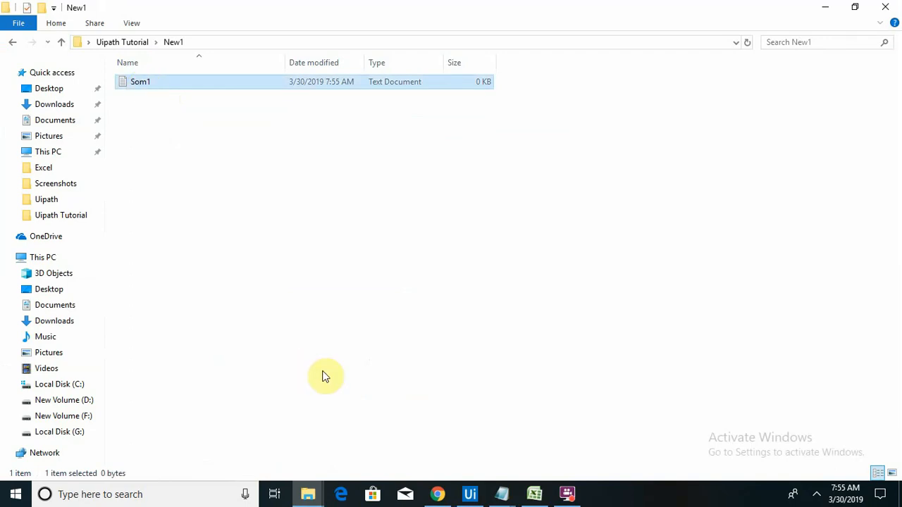
pyautogui.click(469, 493)
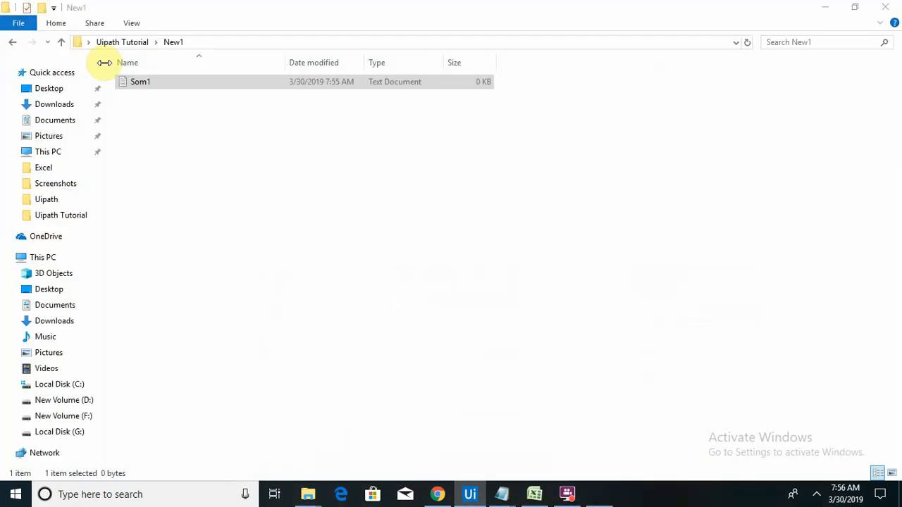
# - View the New1 folder again showing Som2 Excel file beside Som1
pyautogui.click(308, 493)
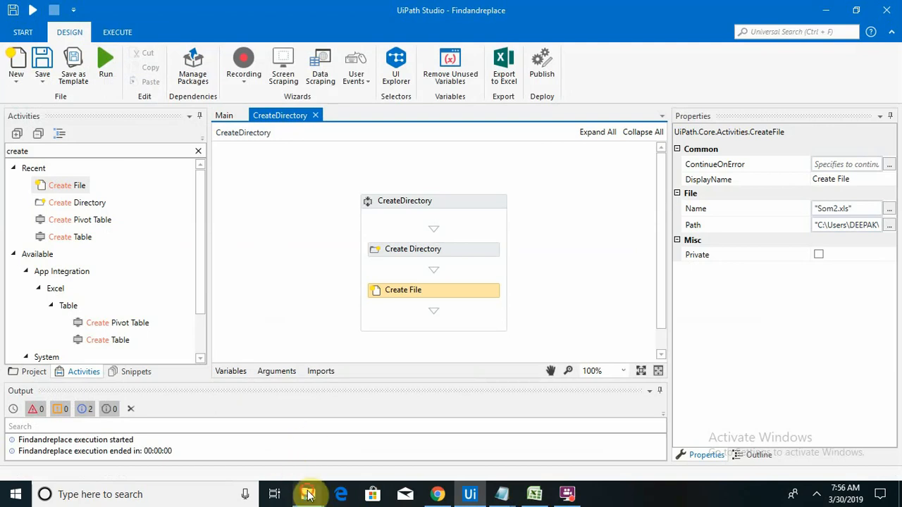
pyautogui.click(307, 493)
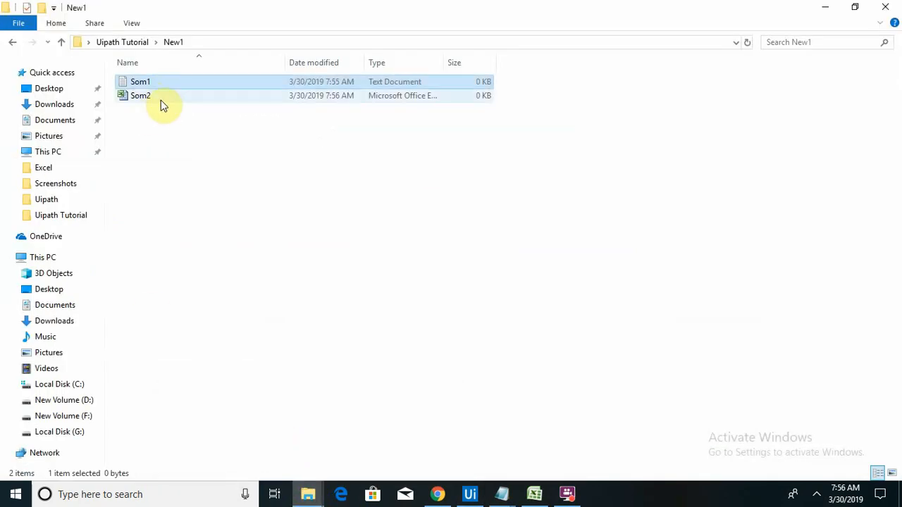
pyautogui.moveTo(140, 96)
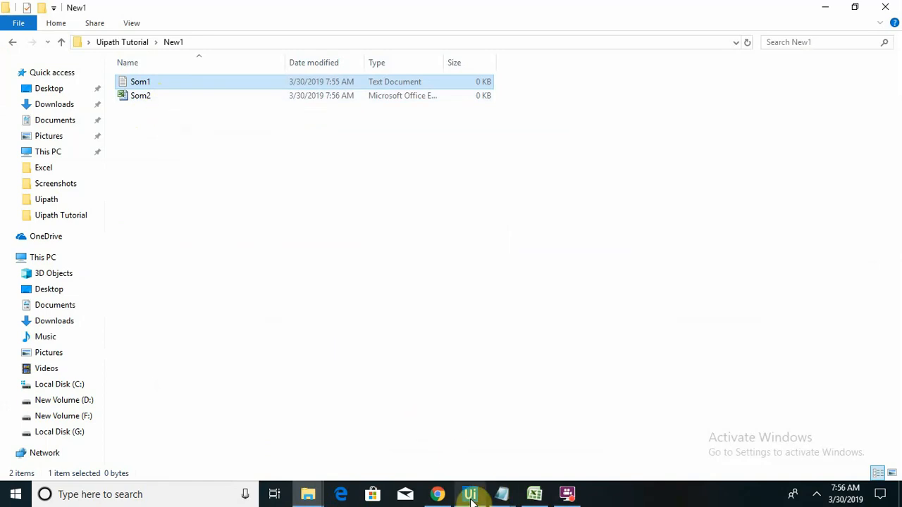
pyautogui.moveTo(469, 493)
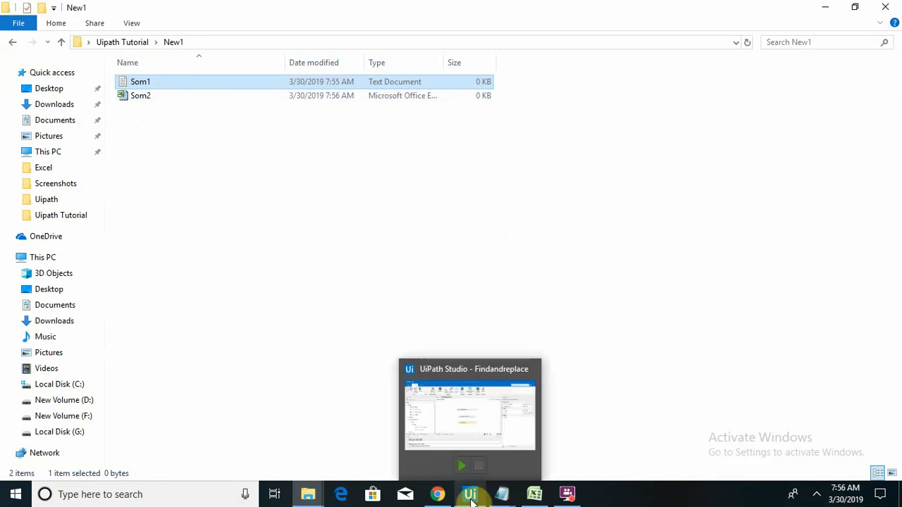
pyautogui.moveTo(547, 338)
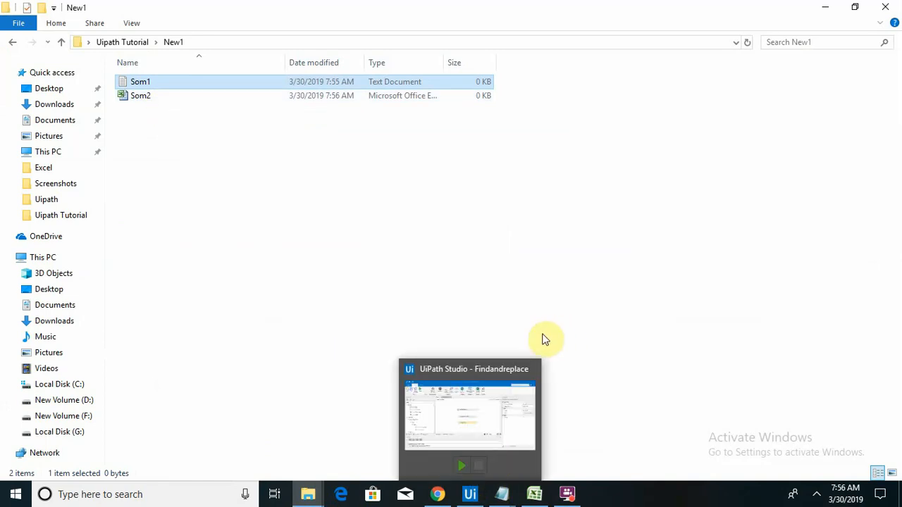
# - Switch back to UiPath Studio showing Create File named Som2.xls
pyautogui.click(470, 415)
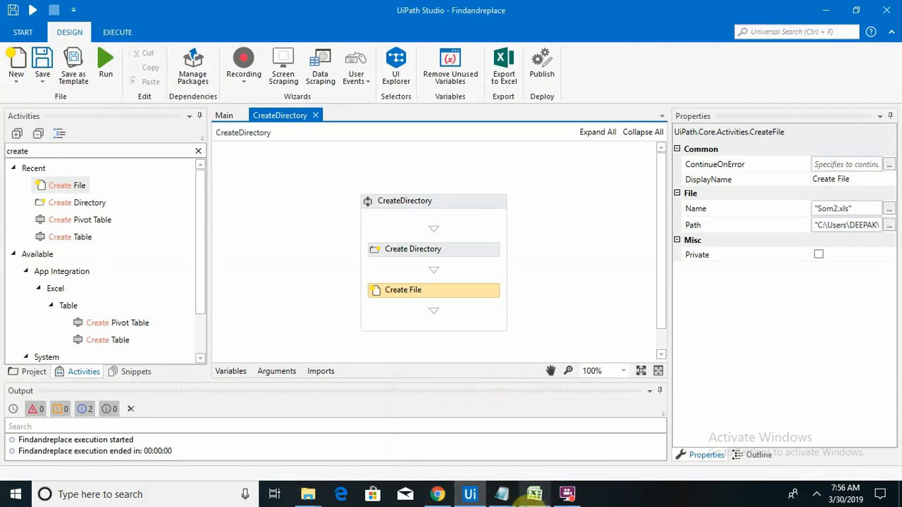
pyautogui.moveTo(534, 493)
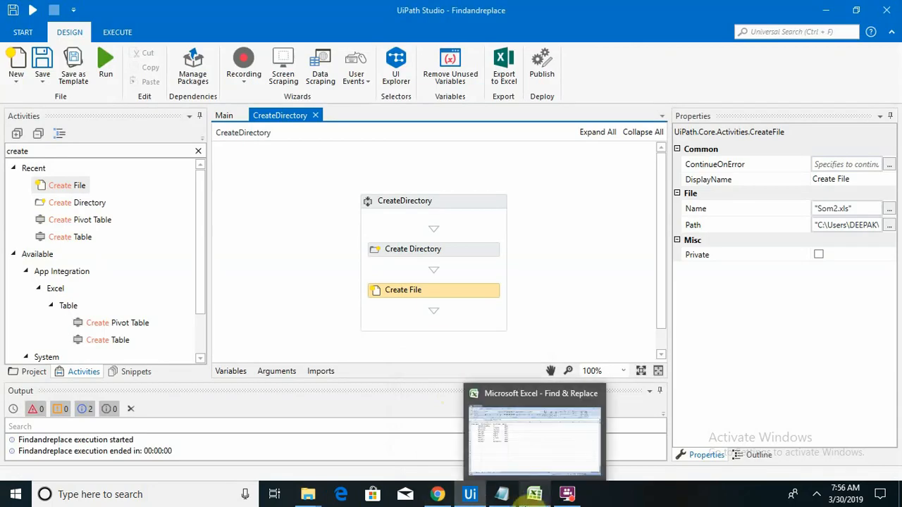